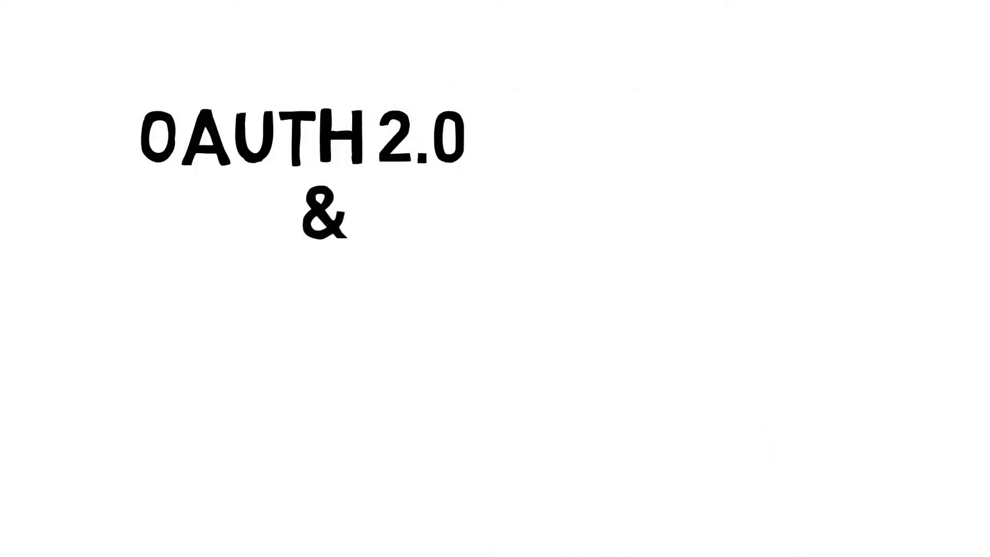
text(OPENID CONNECT (OIDC)
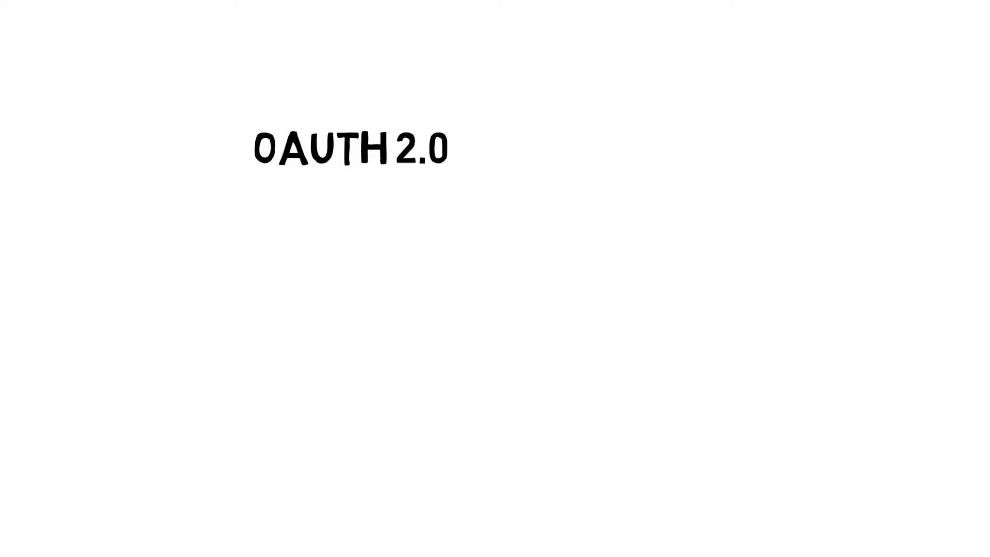
text(- NOT FOR AUTHENTICATION)
text(- NOT REALLY AUTHORIZATION)
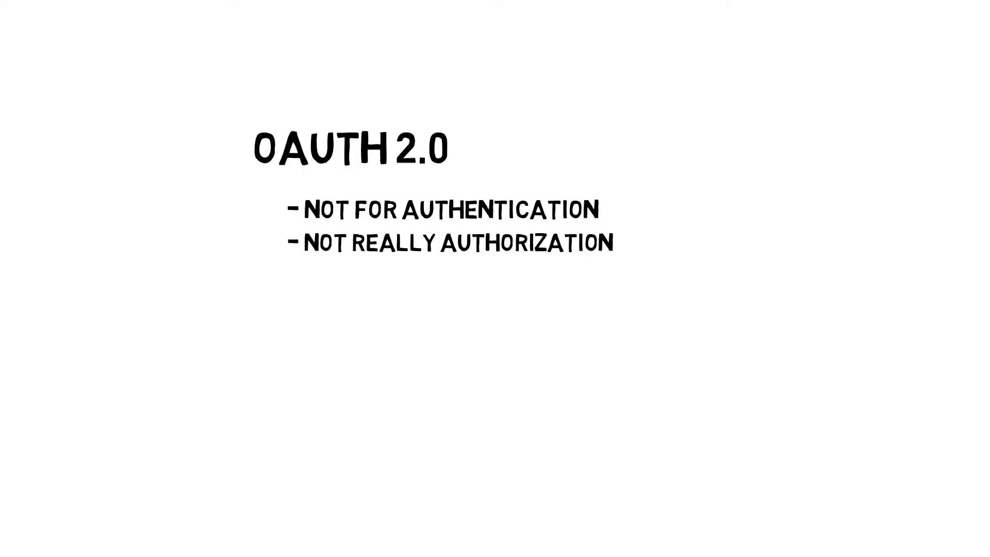
text(DELEGATED AU)
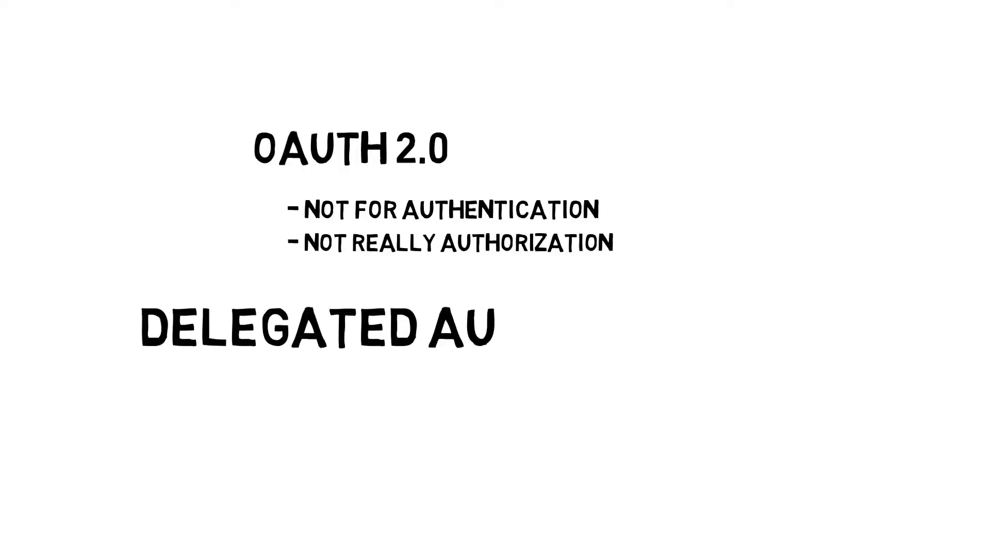
text(THORITY)
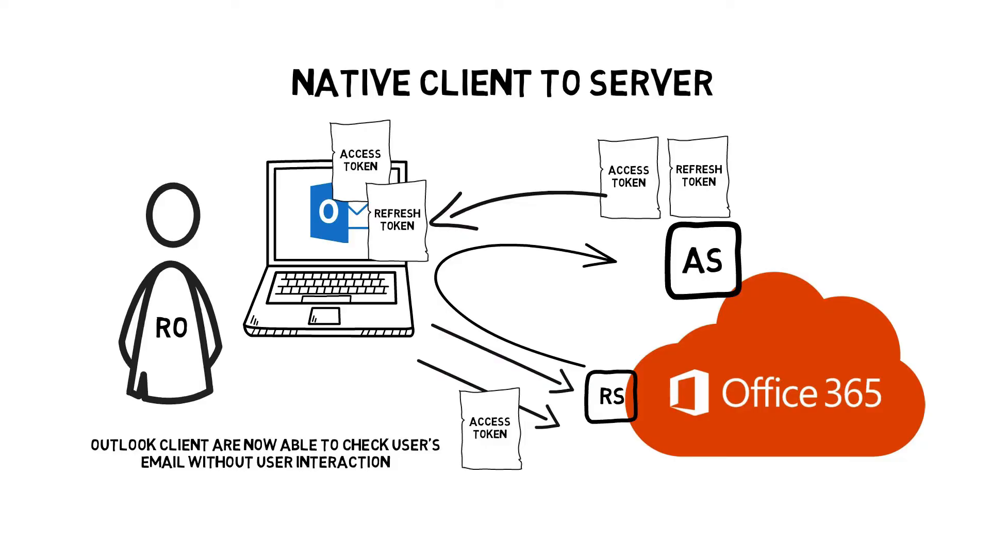
text(- credentials are not stored in clien)
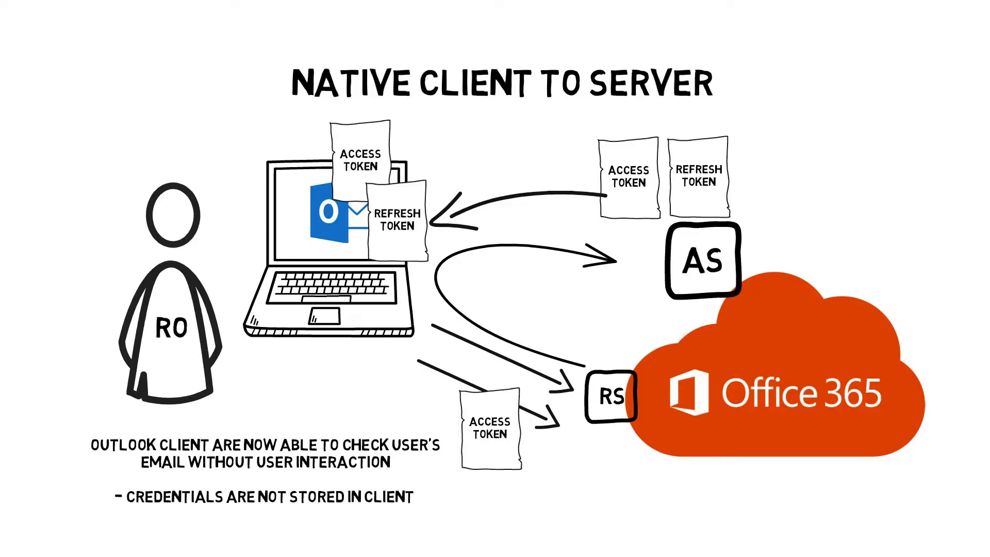
text(USER AND AD)
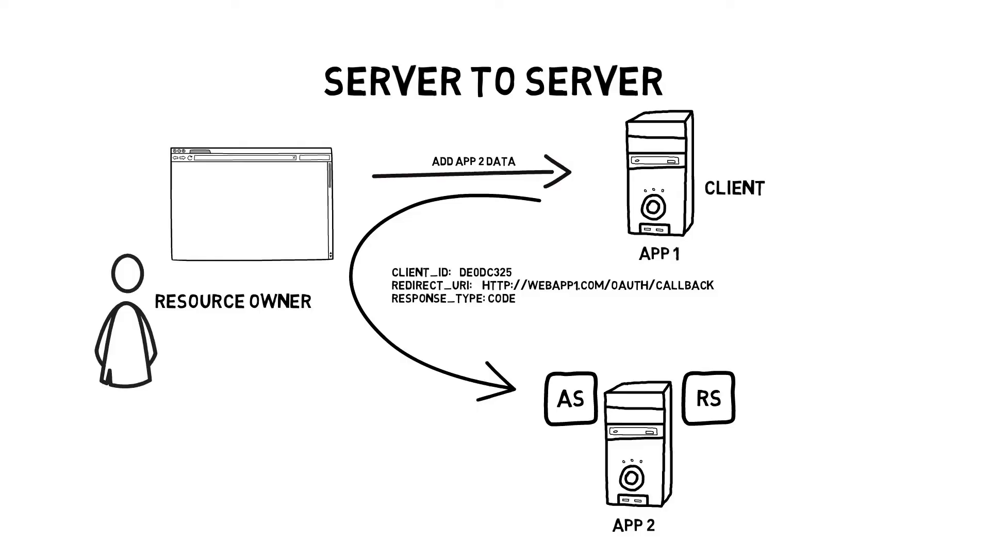
text(SCOPE: PROFILE CONTACTS)
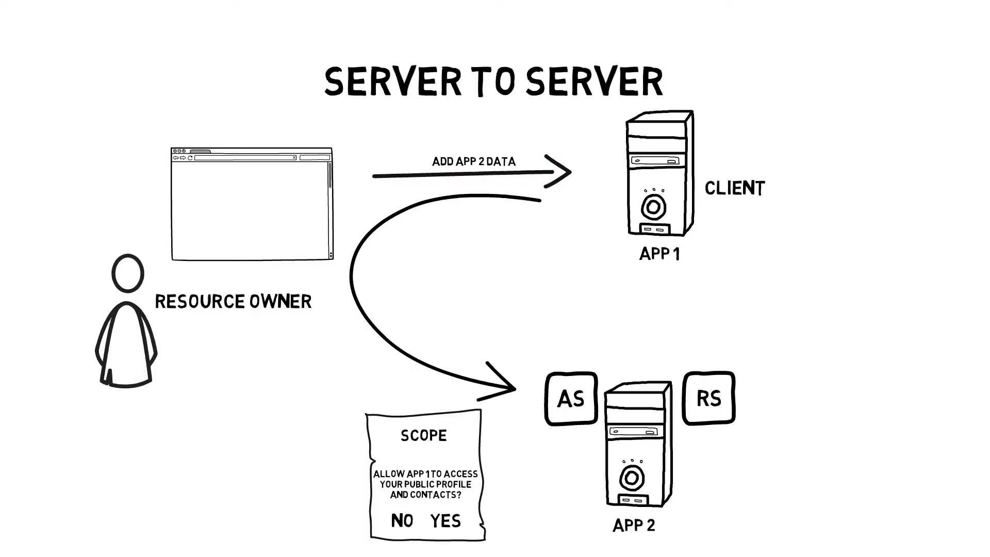
click(445, 521)
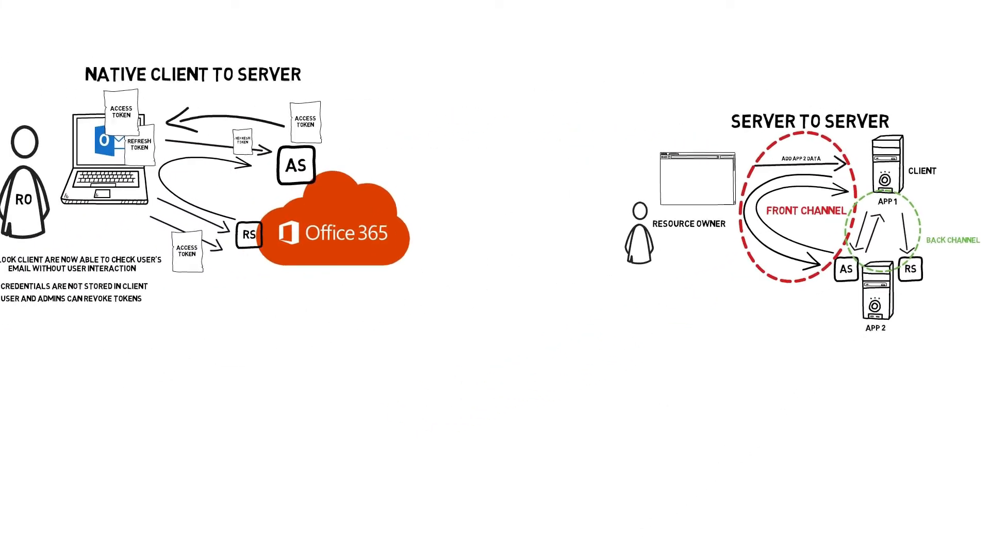
text(AUTHORIZATION CODE FLOW (FRONT & BACK CHANNEL)
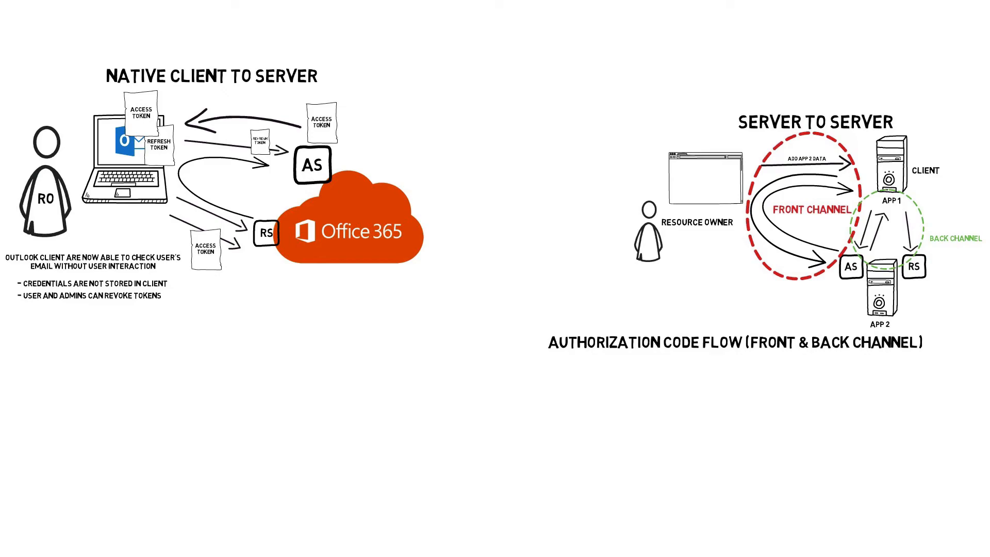
text(AUTHORIZATION CODE FLOW WITH PKCE)
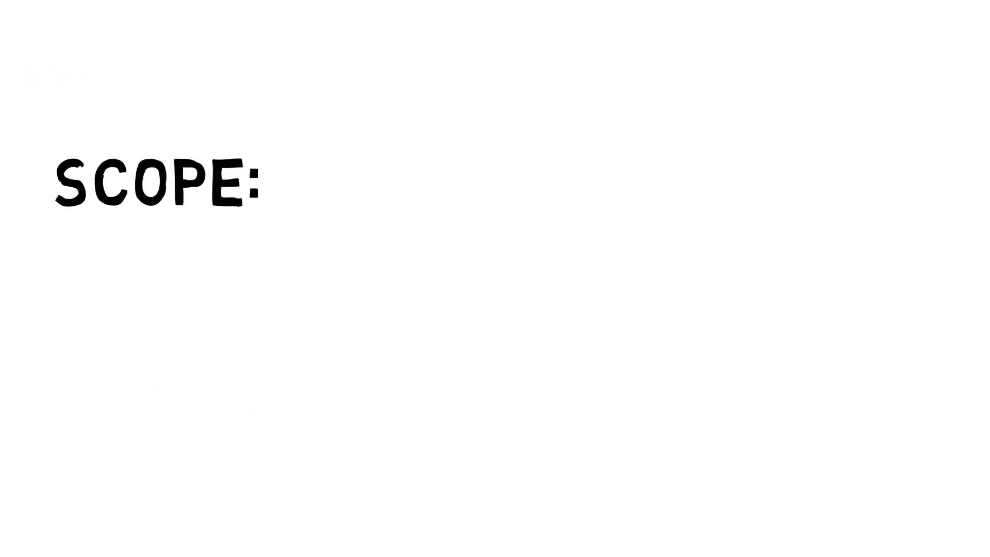
text(PROFILE)
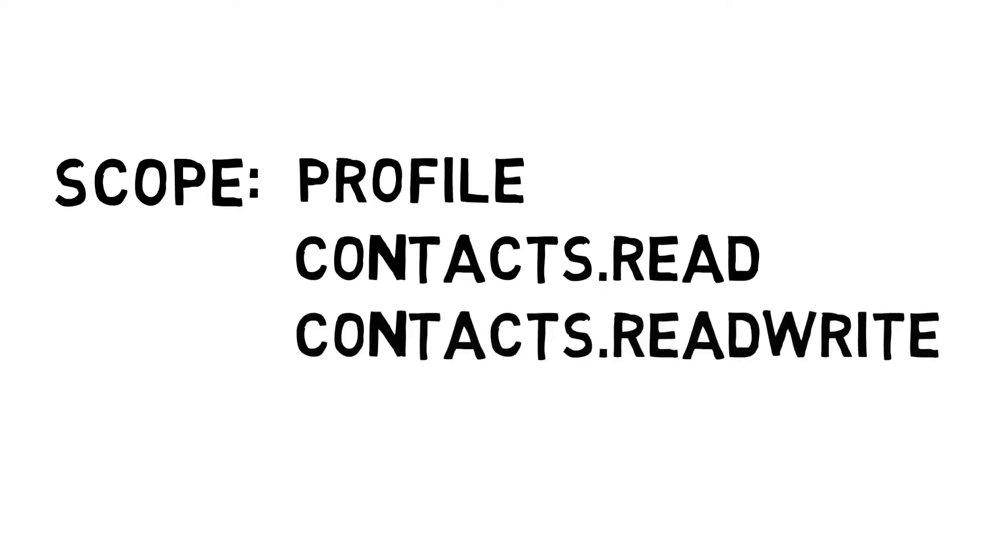
text(XYZ)
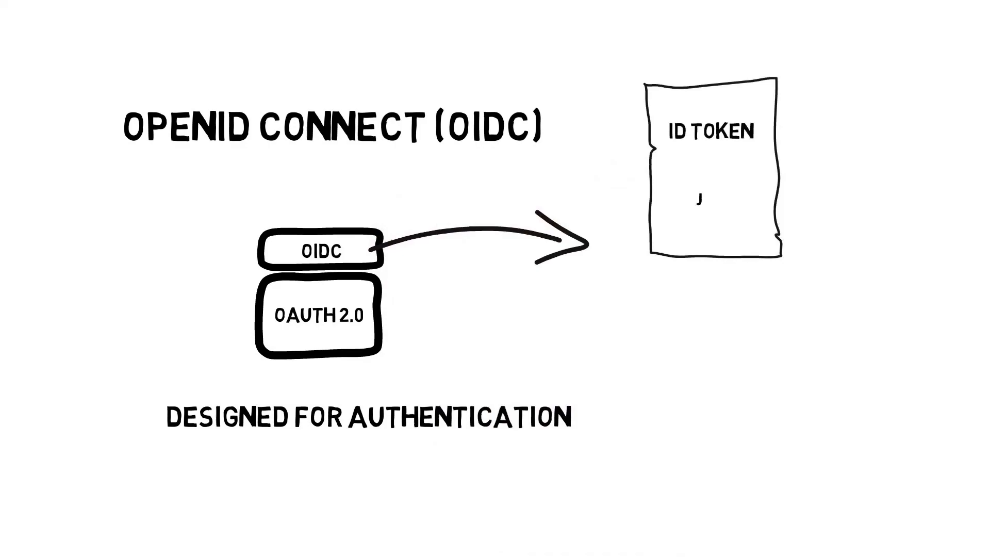
text(JWT)
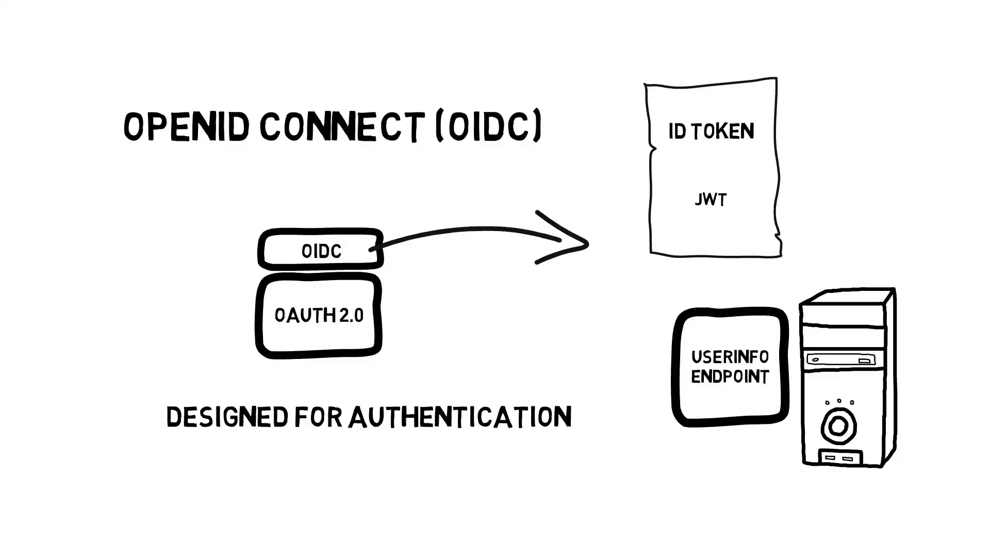
text(OPENID CONNEC)
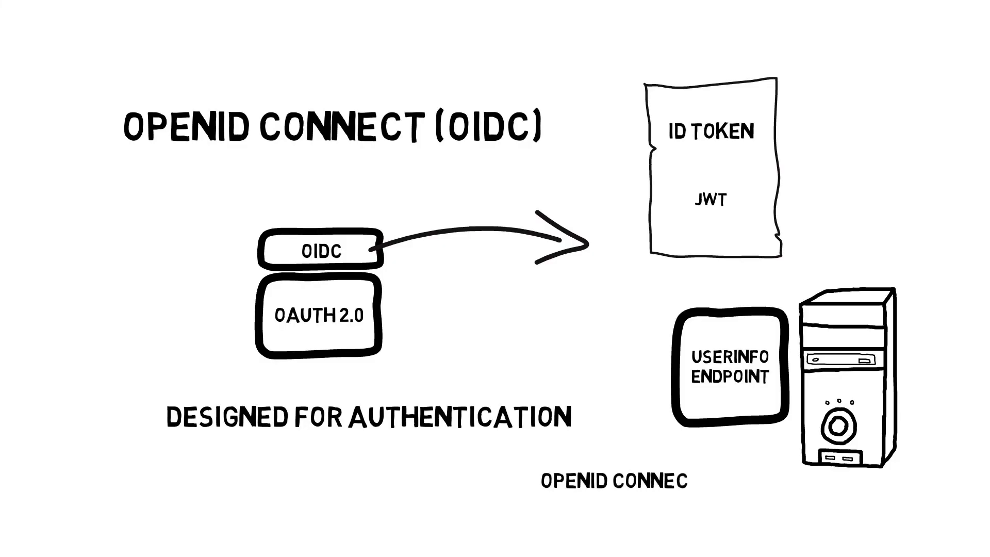
text(DISCOVERY)
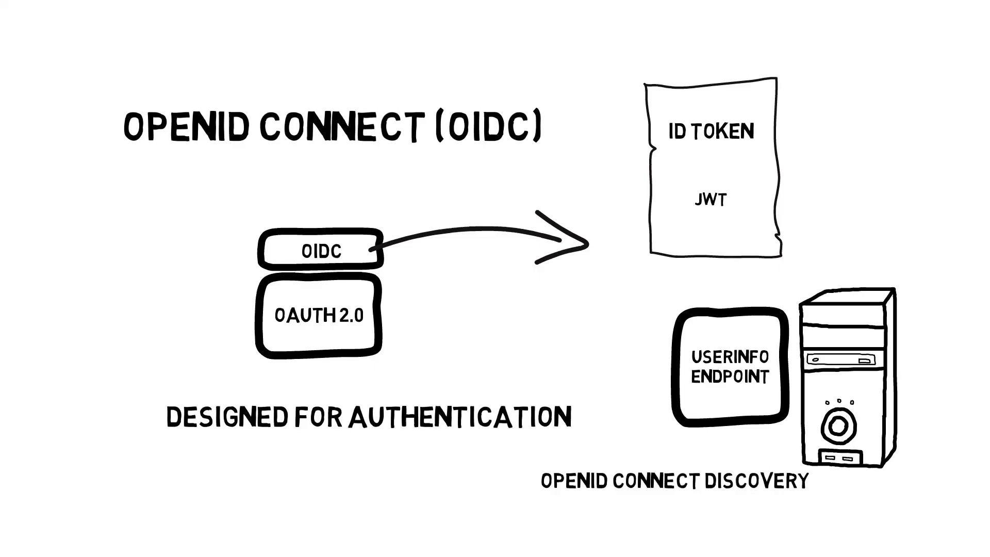
text(https://server.tld/.well-known/openid-configuration)
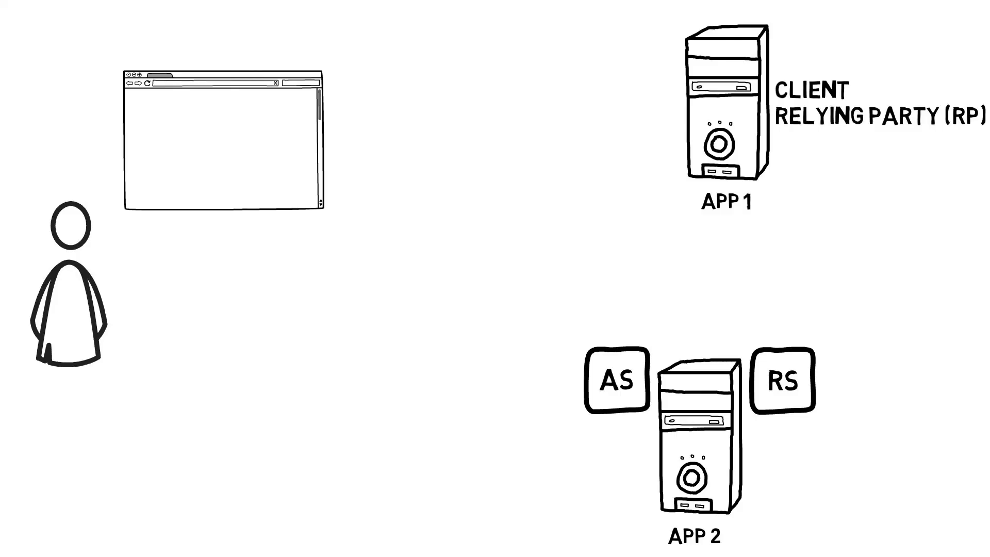
text(OPENID CONNECT PROVIDER)
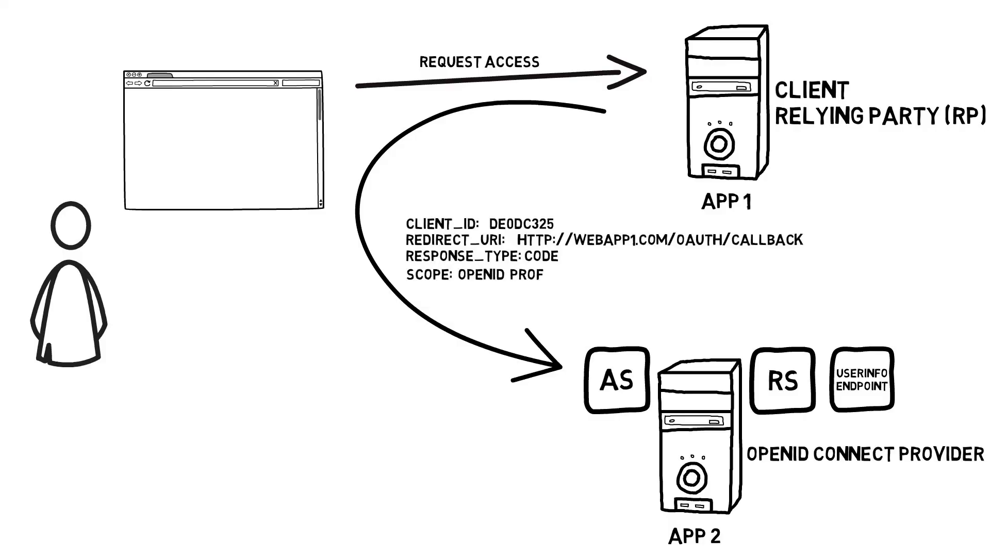
text(ILE)
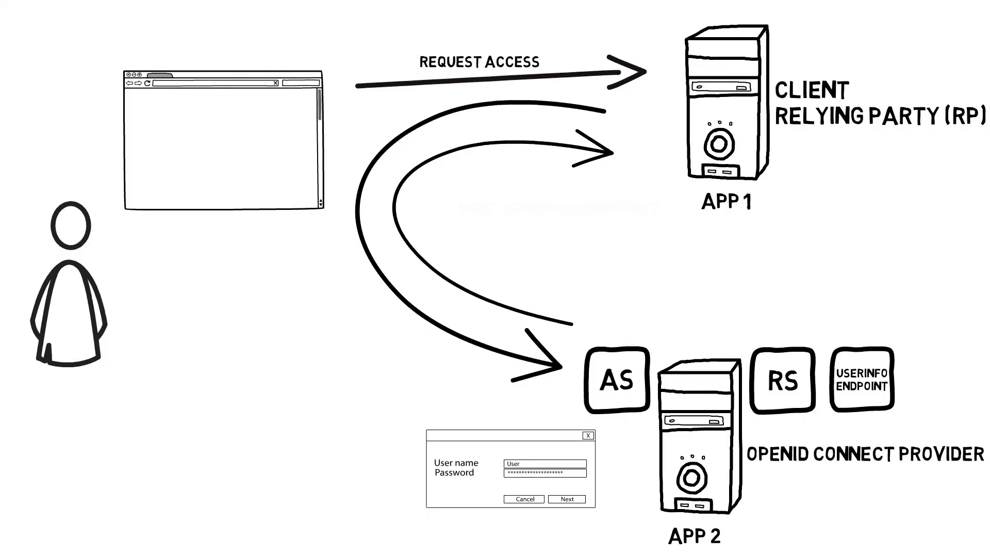
drag(675, 208, 637, 322)
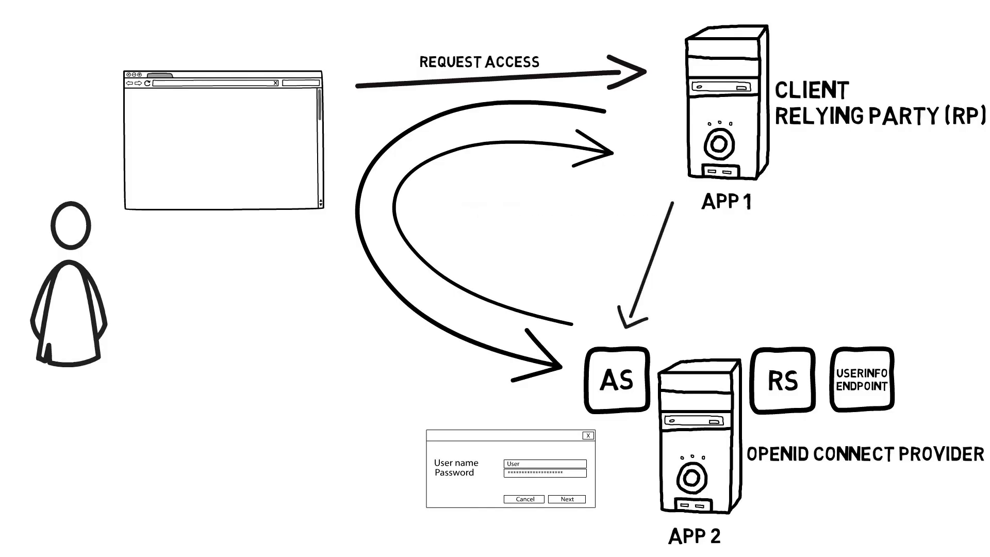